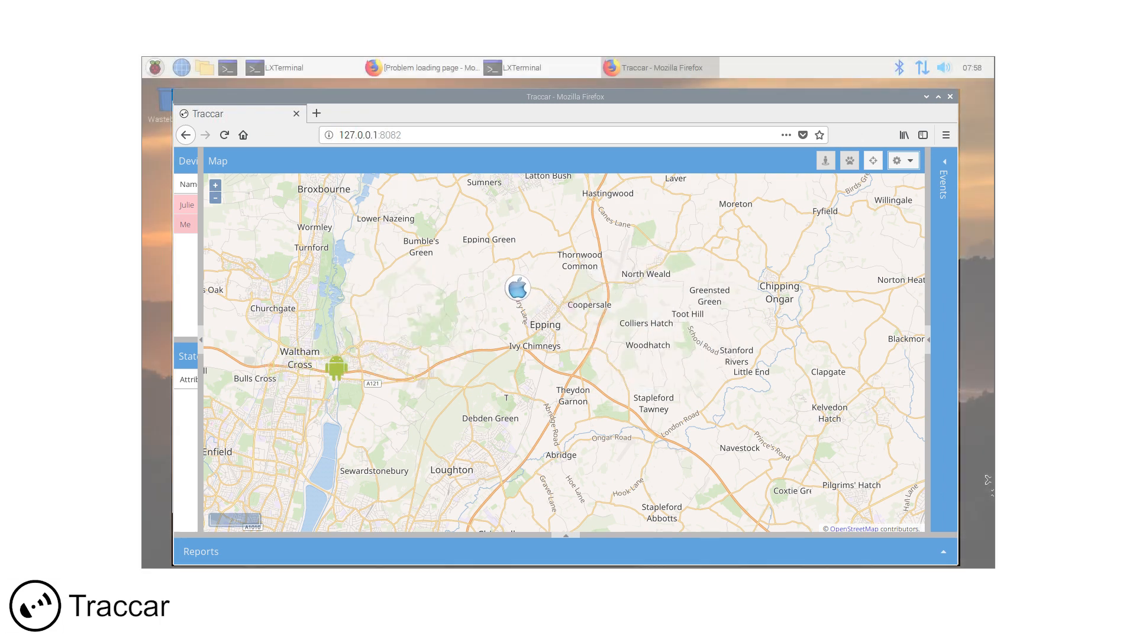
Step: Close the Traccar Firefox window to reveal the Raspberry Pi desktop
left_click(898, 160)
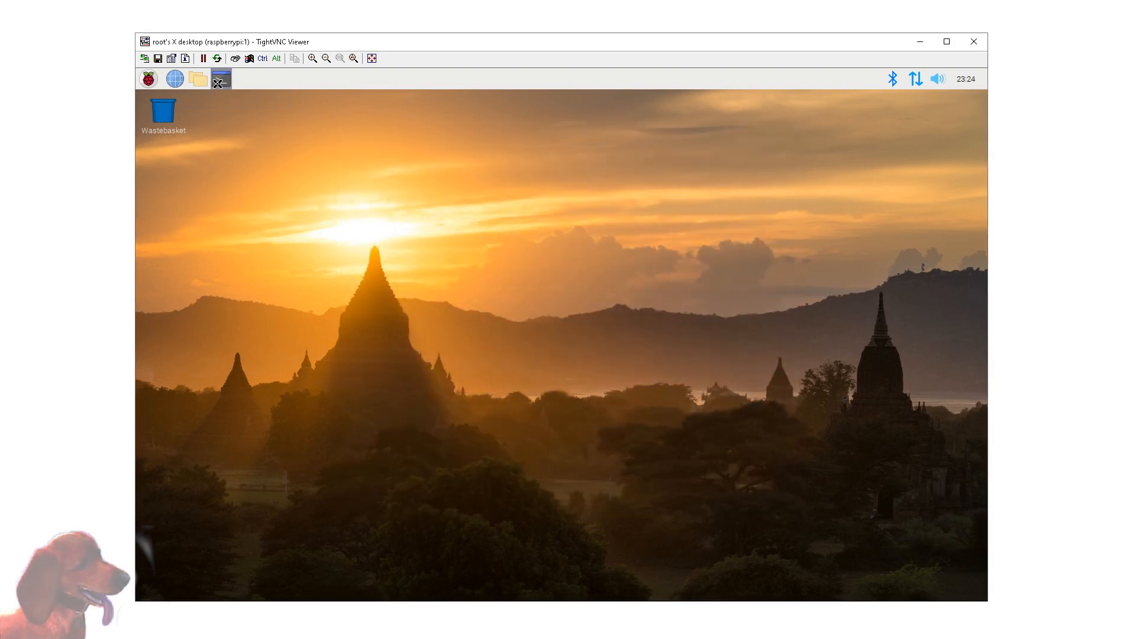
Step: Run sudo apt-get update, install openjdk-8-jdk/jre and mariadb-server, and create database traccar
left_click(220, 78)
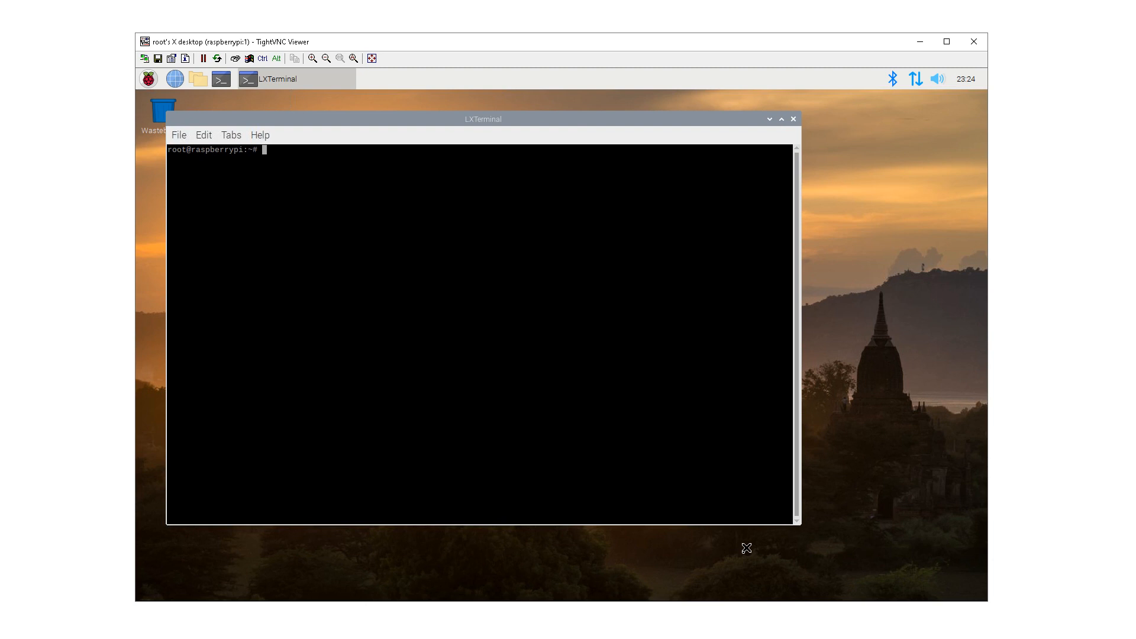
type("as user Pi add sudo to every command")
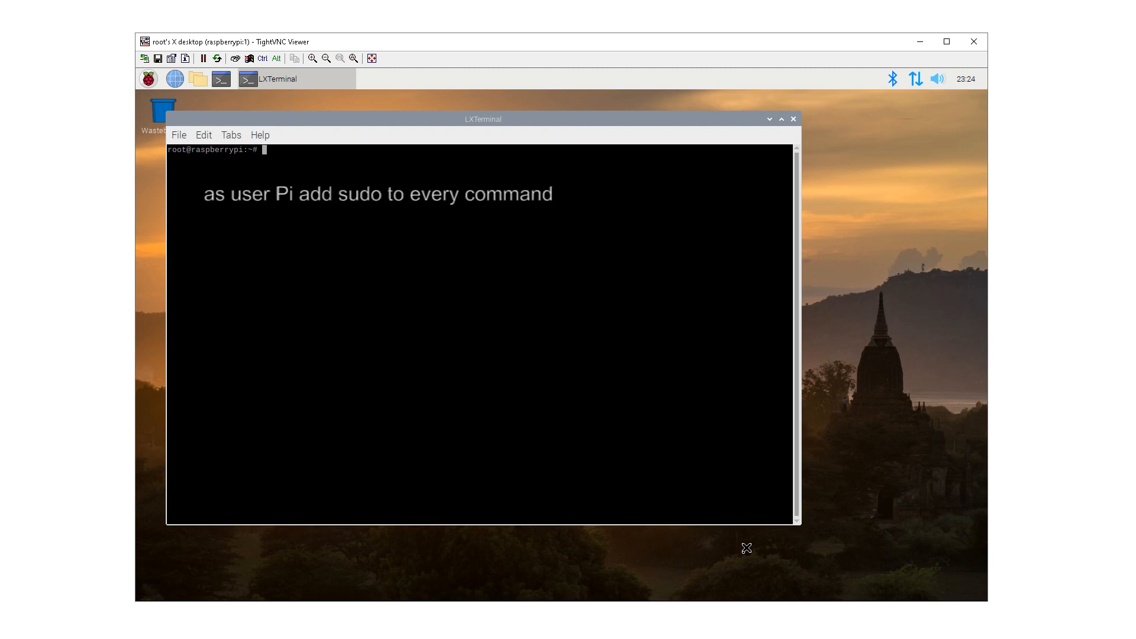
mouse_move(728, 587)
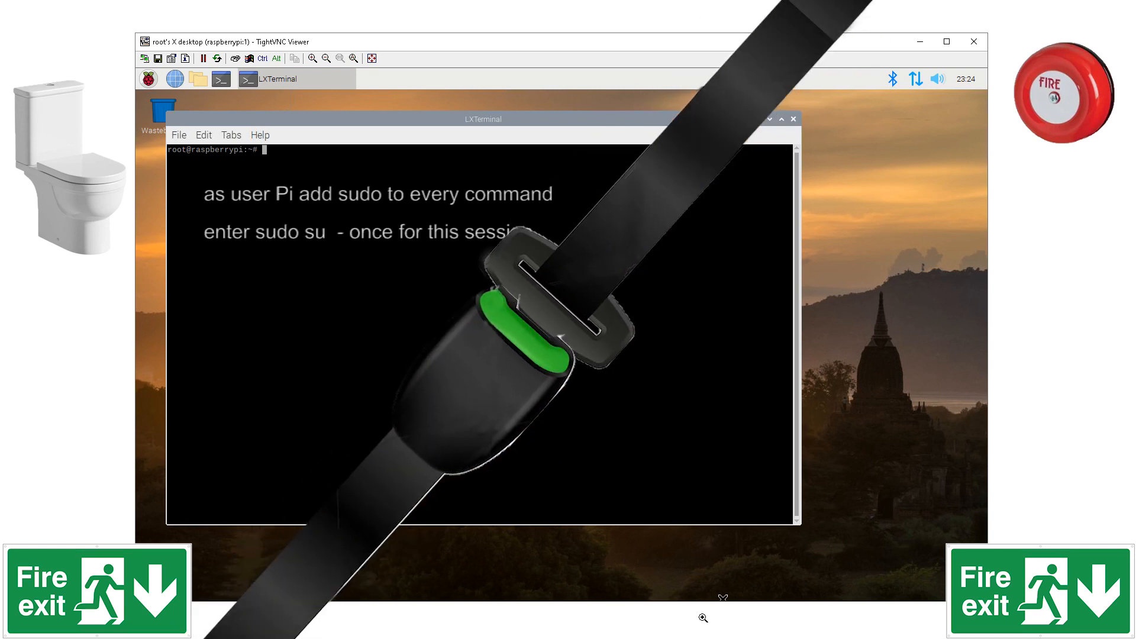
type("apt-get update")
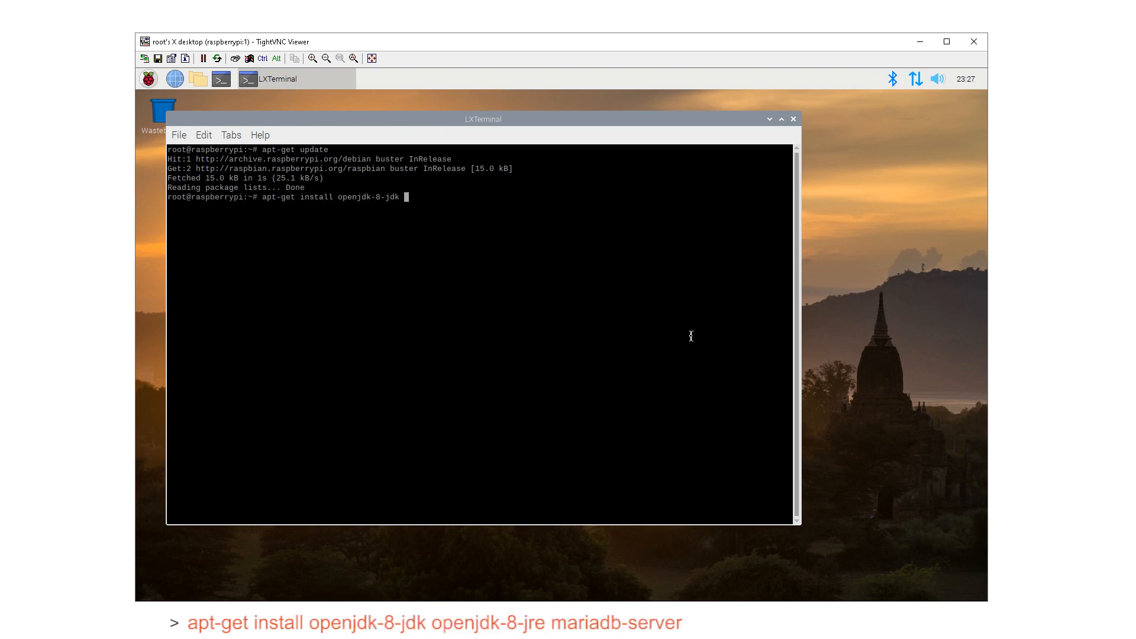
type("openjdk-8-jre mariadb-s")
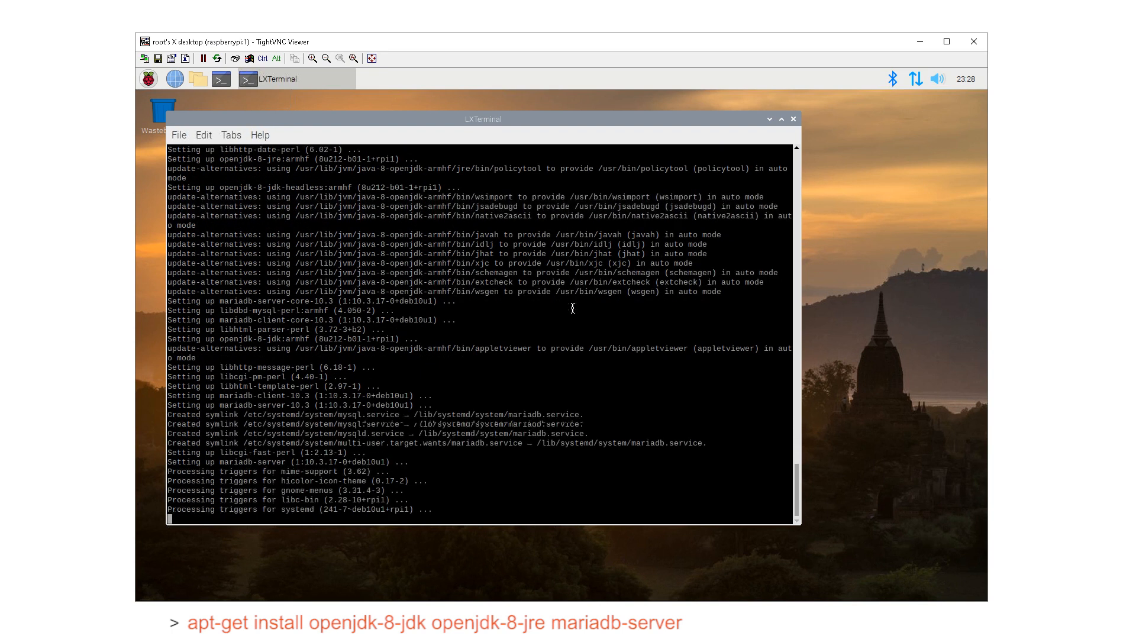
type("echo create")
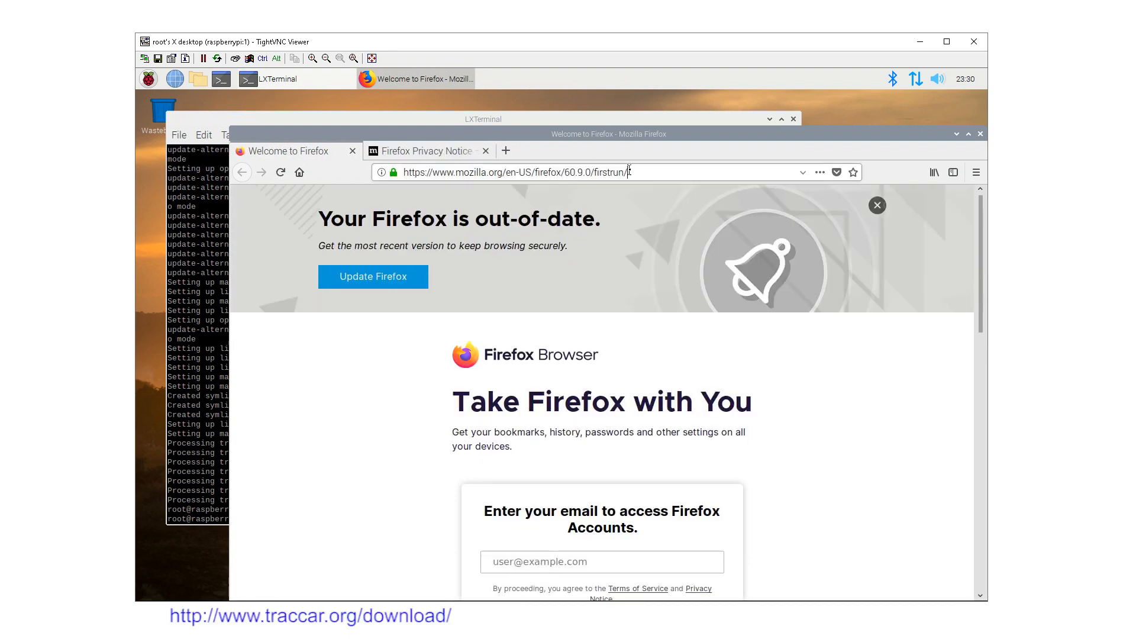
Step: Go to traccar.org/download and copy the traccar-linux-arm-4.6.zip link location
type("http://www.traccar.org/download/")
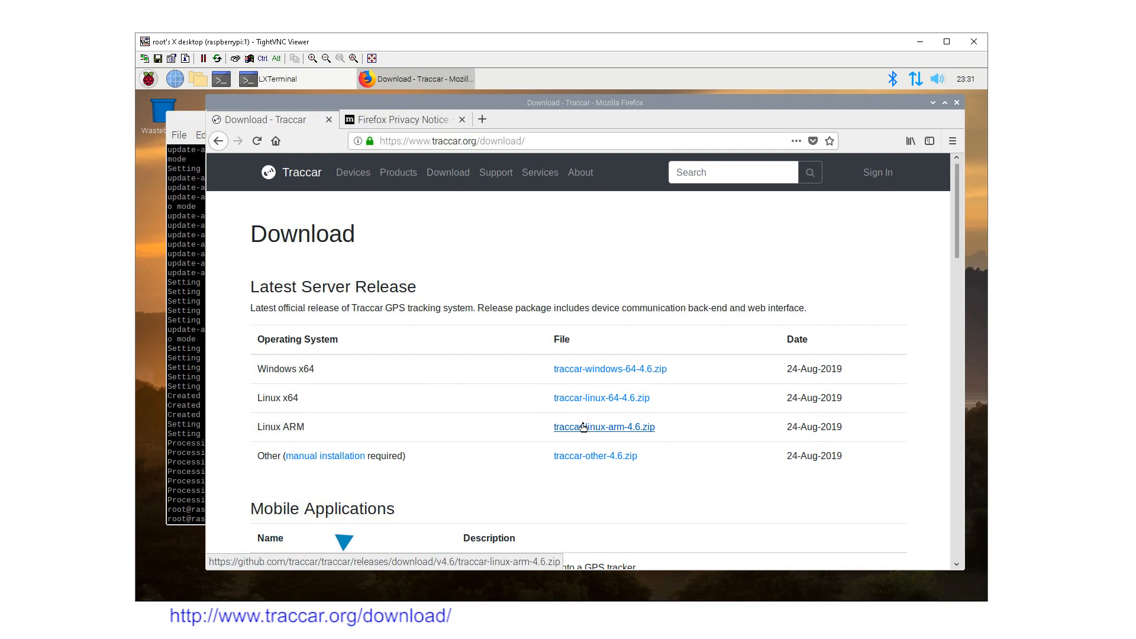
mouse_move(551, 541)
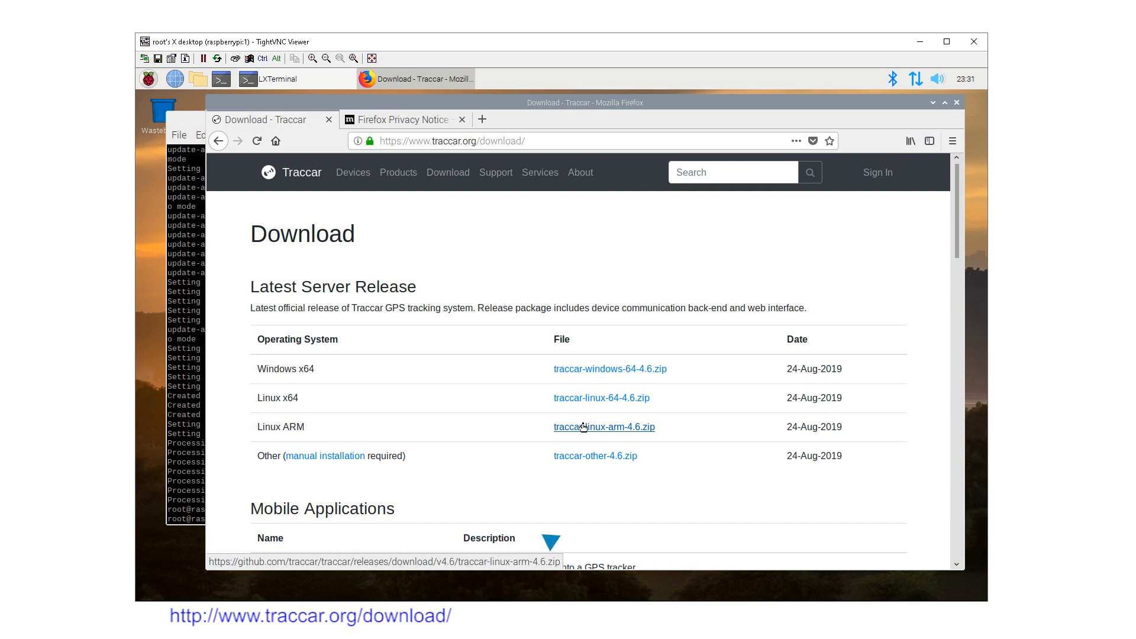
right_click(603, 426)
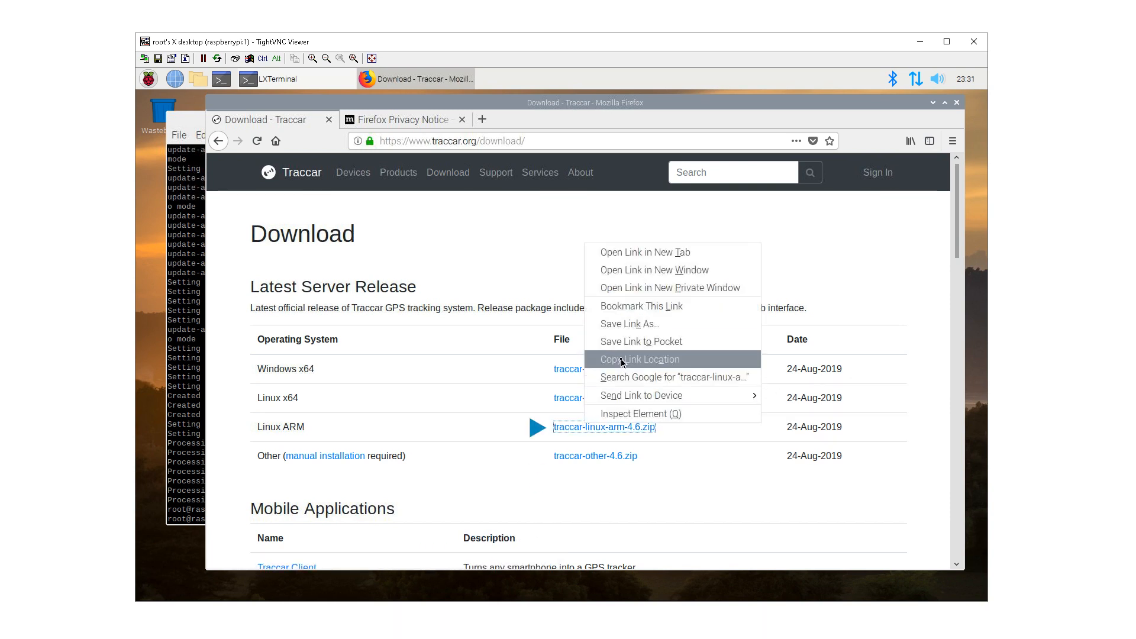
left_click(639, 358)
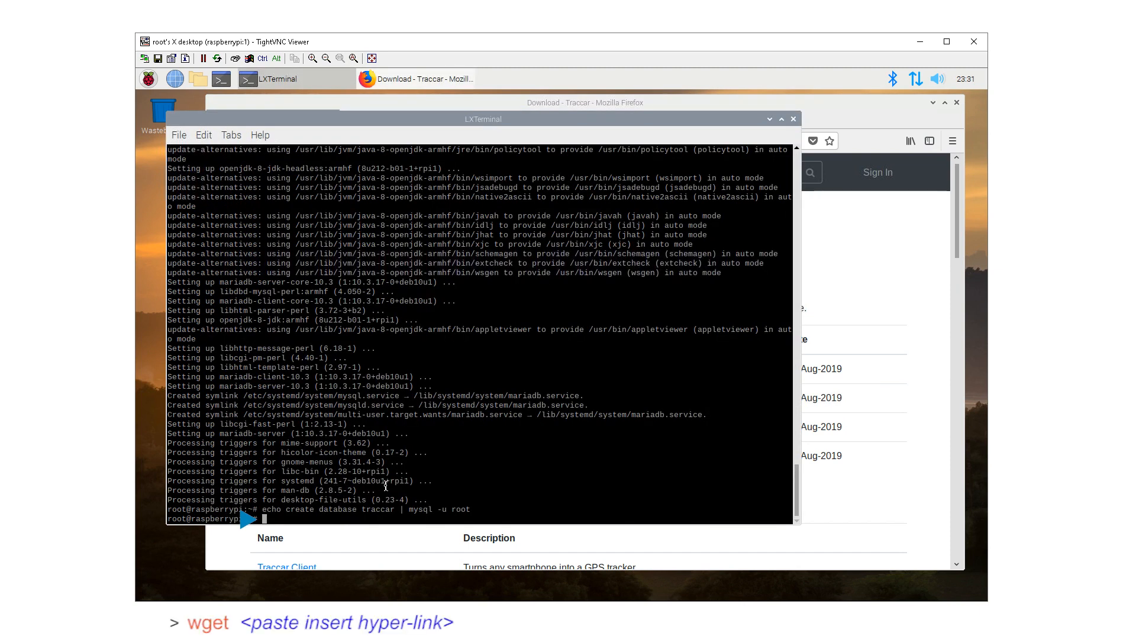
Step: Wget and unzip traccar-linux-arm-4.6.zip, run ./traccar.run, then start tracker-server.jar with conf/traccar.xml
type("wget https://github.com/traccar/traccar/releases/download/v4.6/traccar-linux-arm-4.6.zip")
type("unzip")
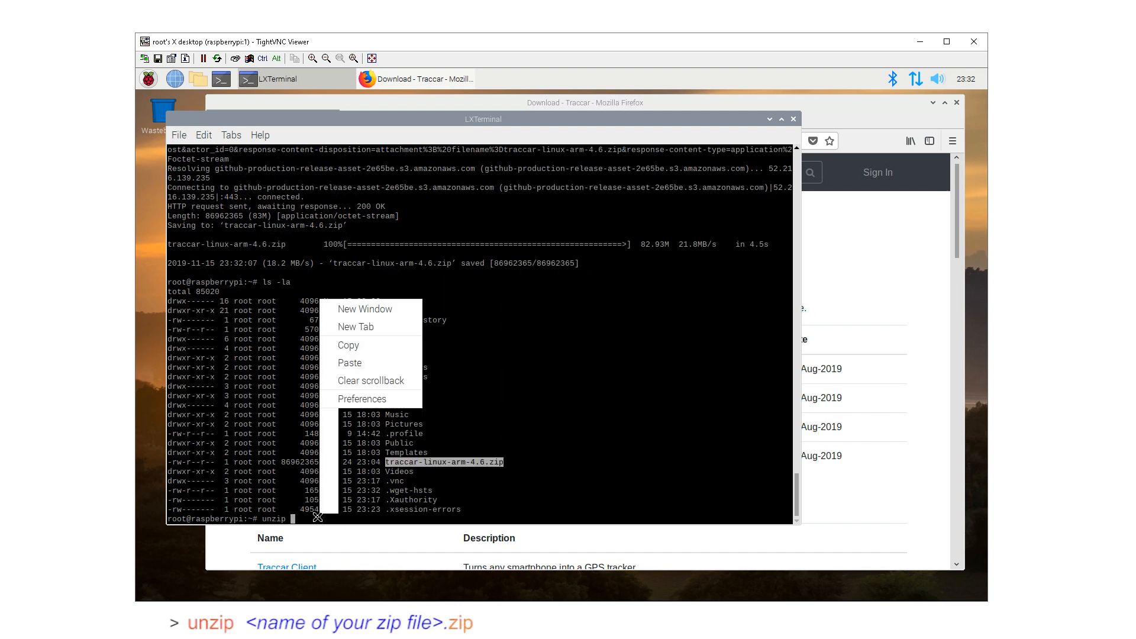
type("traccar-linux-arm-4.6.zip")
type("ls -la")
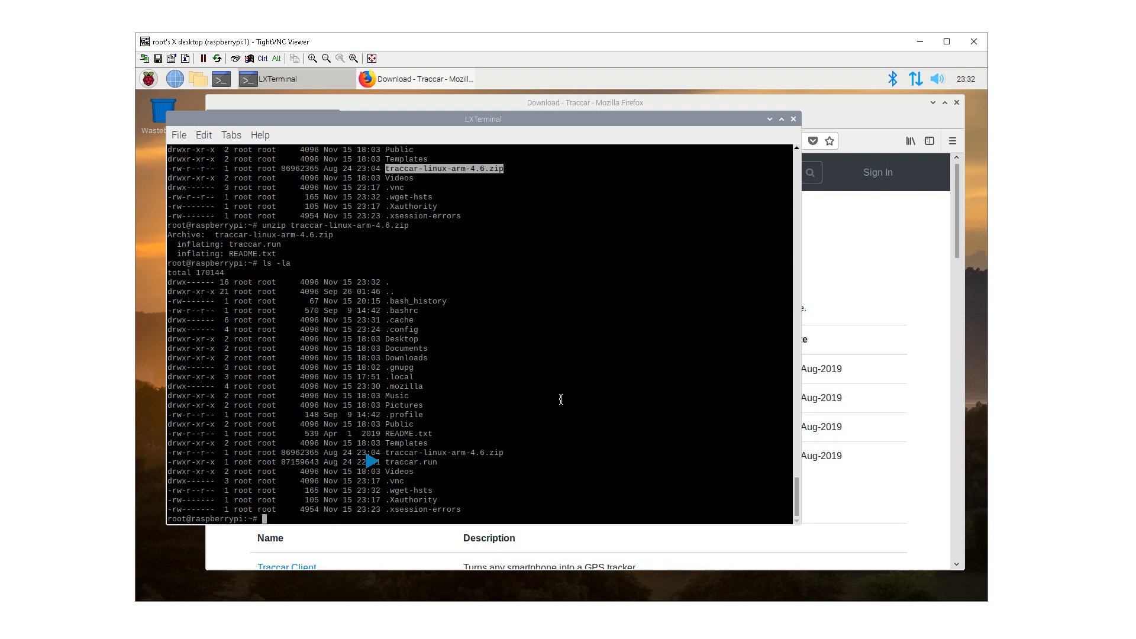
type("./")
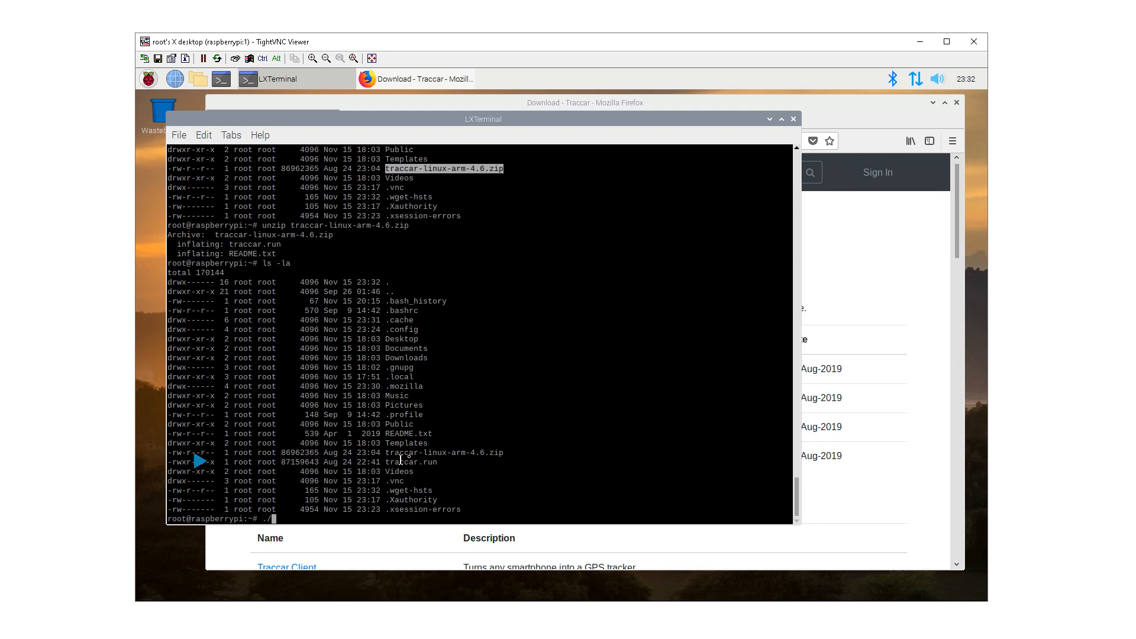
type("./traccar.run")
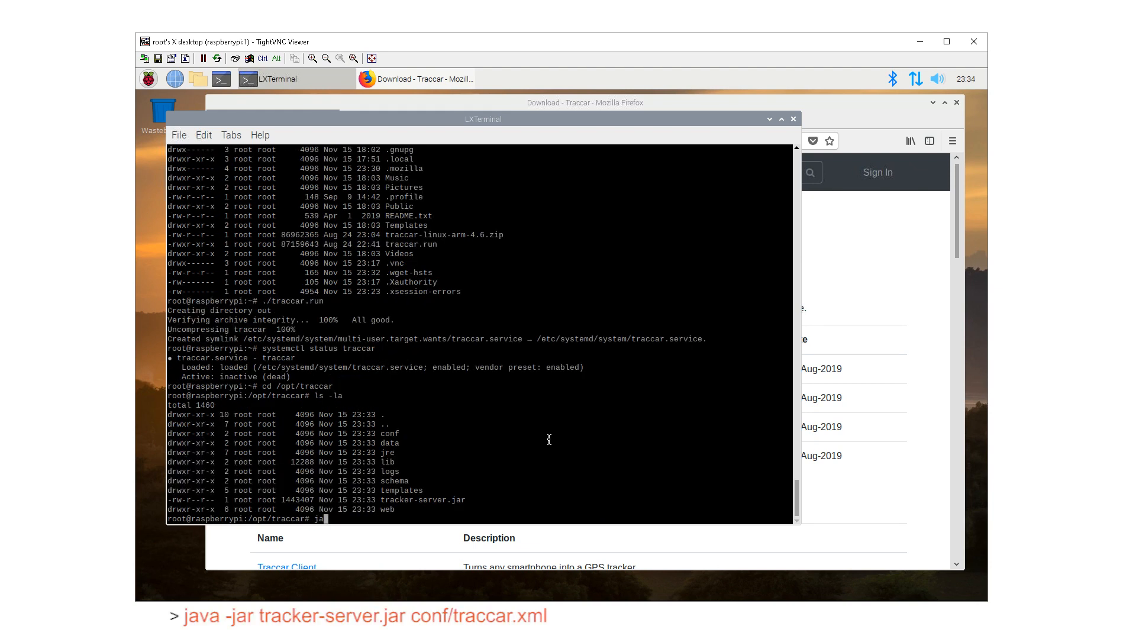
type("java -jar tracker-server.jar conf/")
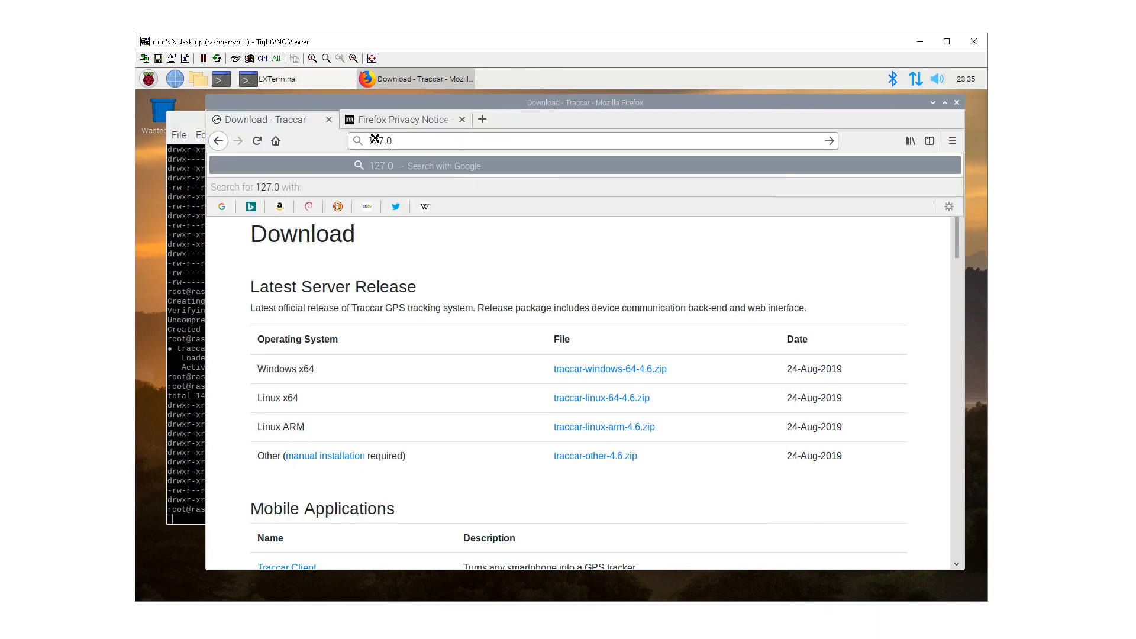
Step: Log in to Traccar at 127.0.0.1:8082 as admin and answer the save-login prompt
type(".0.1:8082")
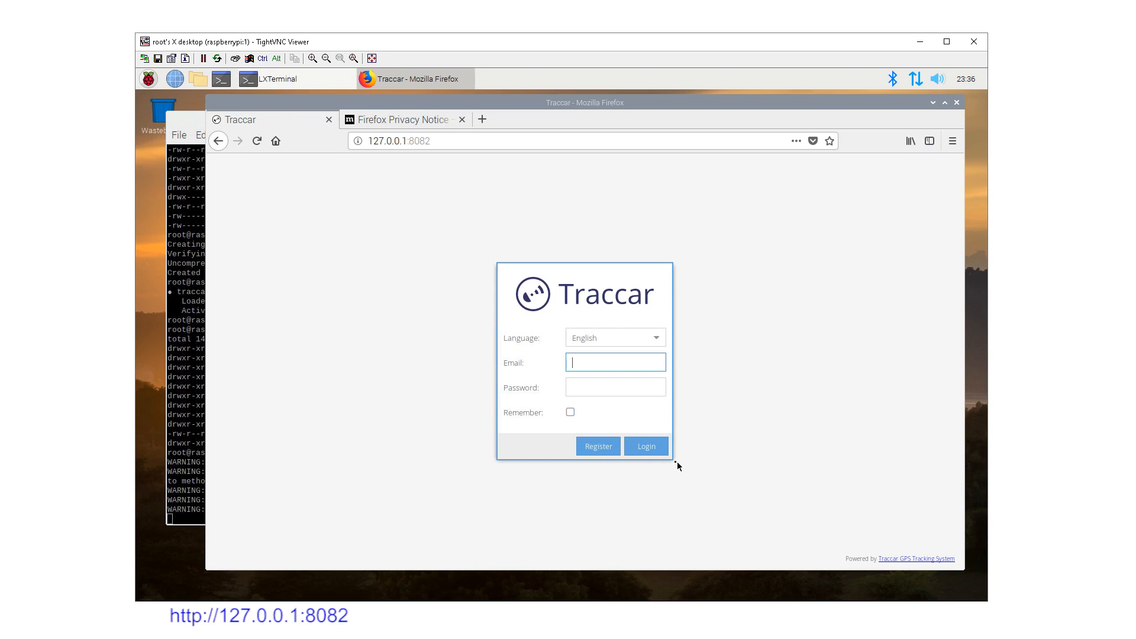
left_click(645, 445)
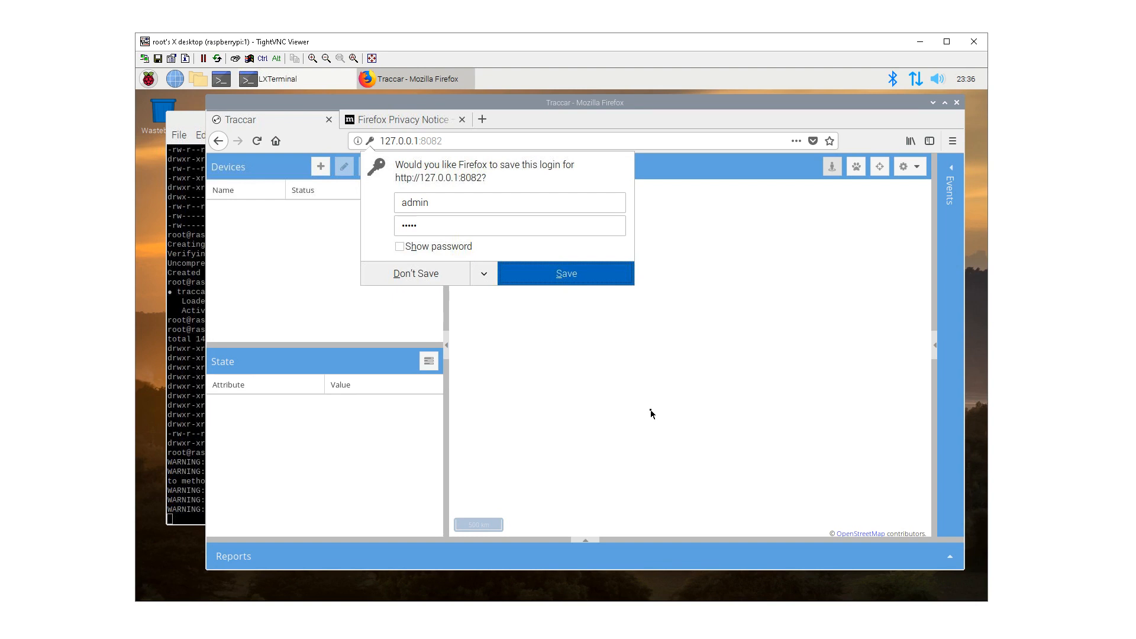
left_click(415, 273)
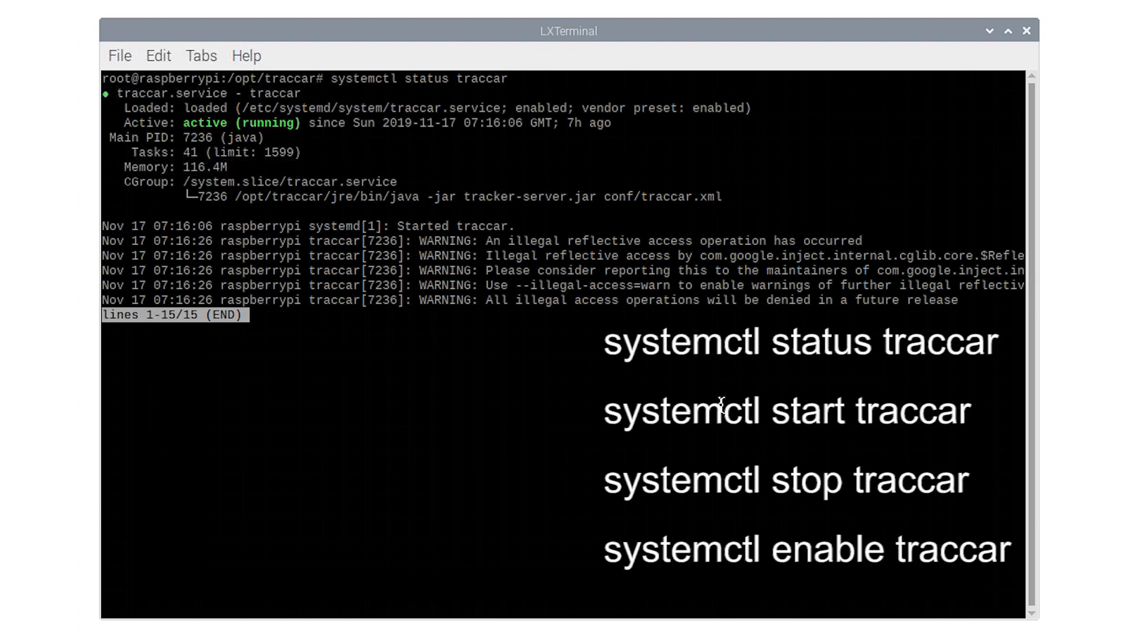
Step: Review 'systemctl status traccar' output and note commands like 'systemctl stop traccar'
type("systemctl stop traccar")
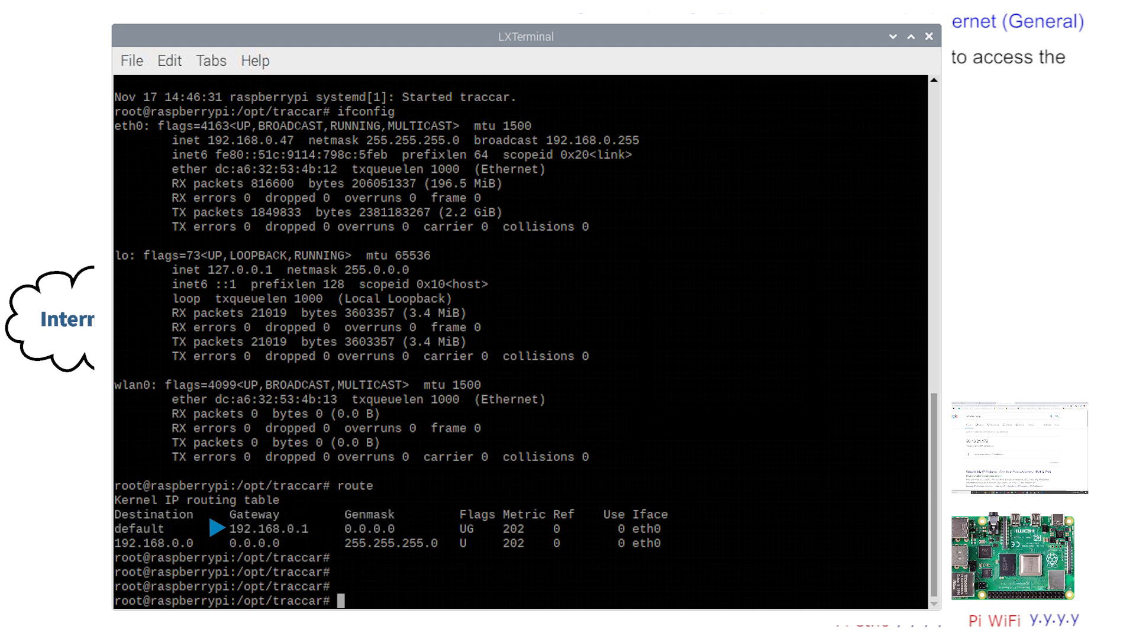
left_click_drag(525, 36, 551, 48)
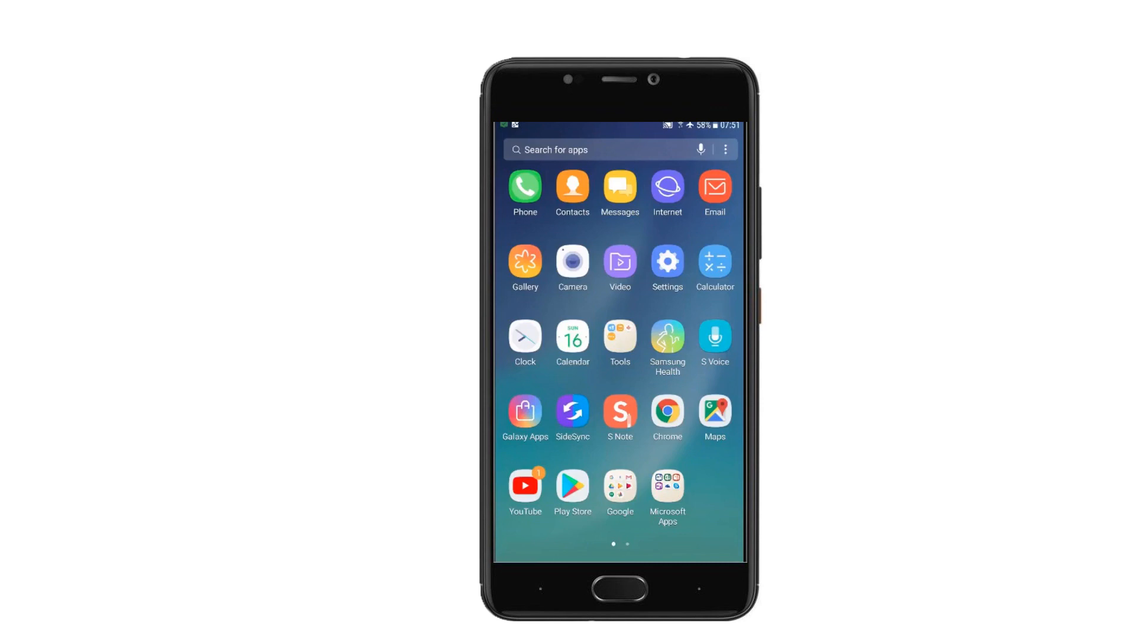
Step: Search the Play Store for 'traccar' and install the Traccar Client app
left_click(572, 485)
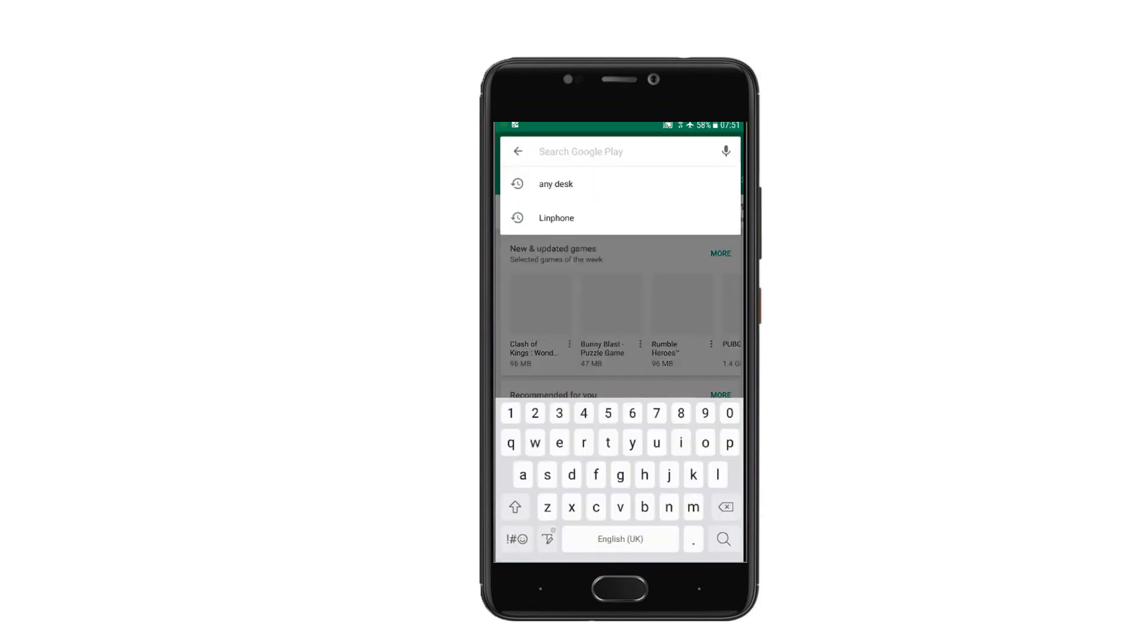
type("traccar")
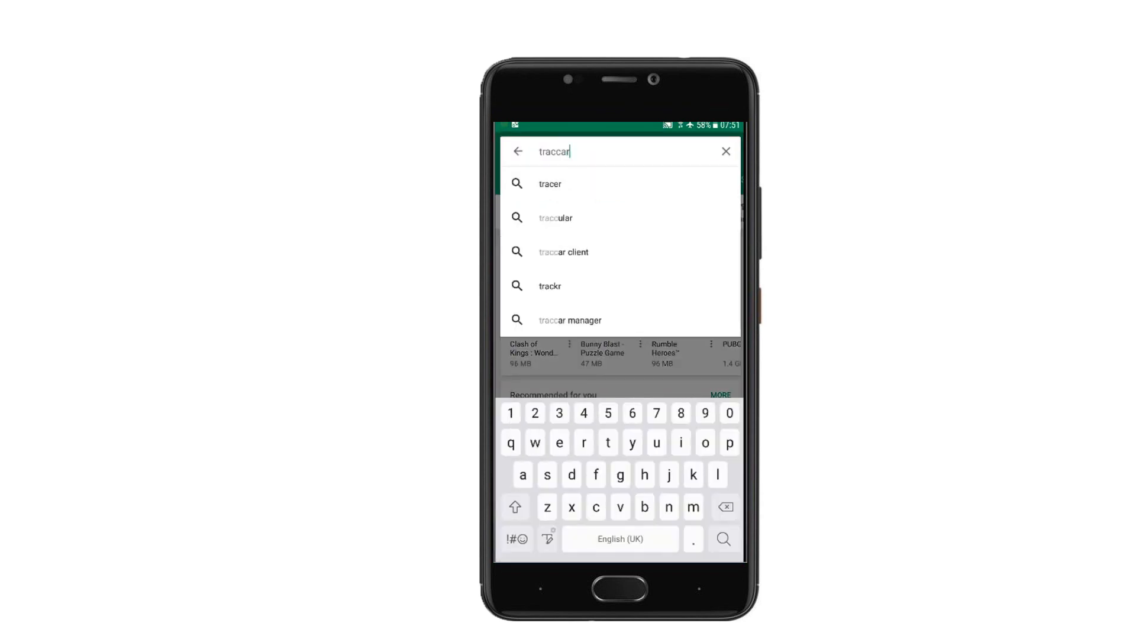
left_click(562, 251)
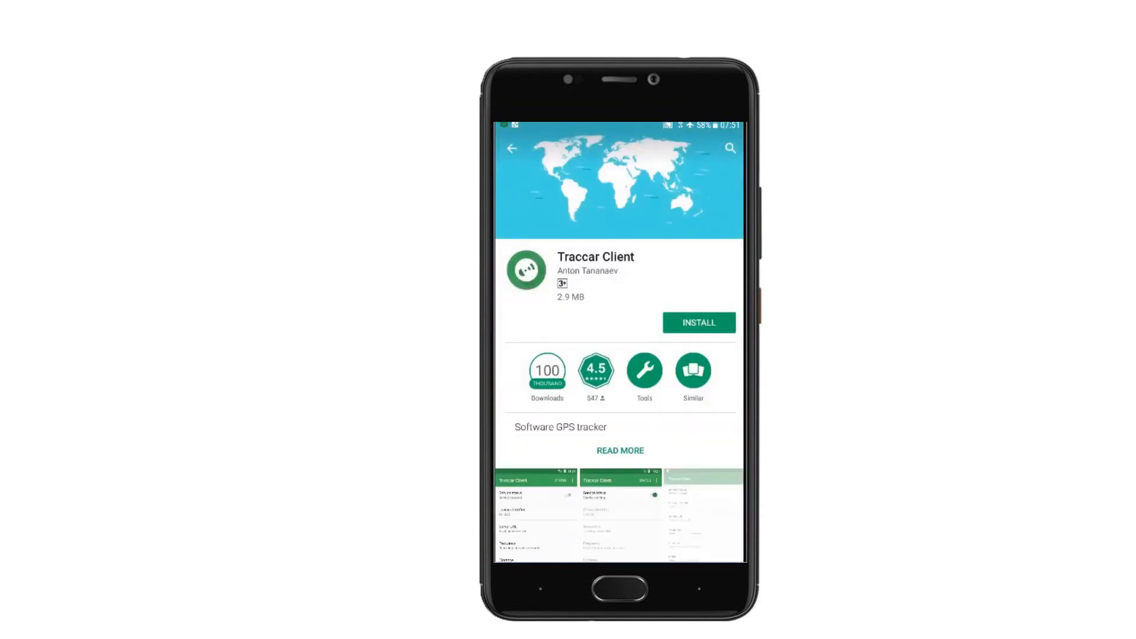
left_click(697, 323)
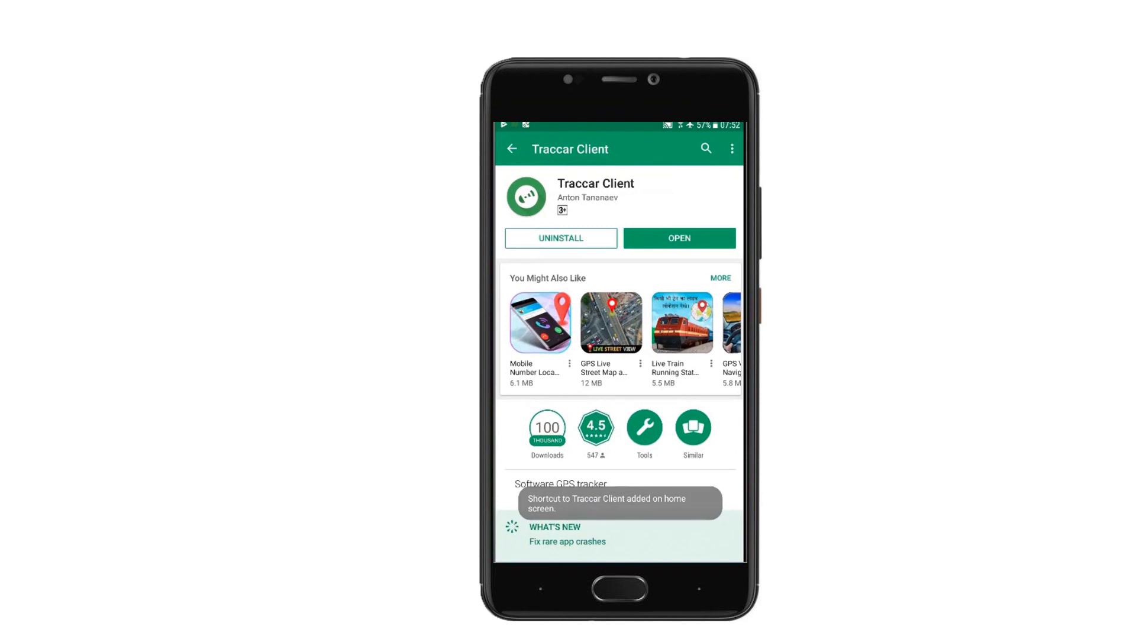
Step: Launch Traccar Client and set its Server URL to the server's address on port 5055
left_click(678, 238)
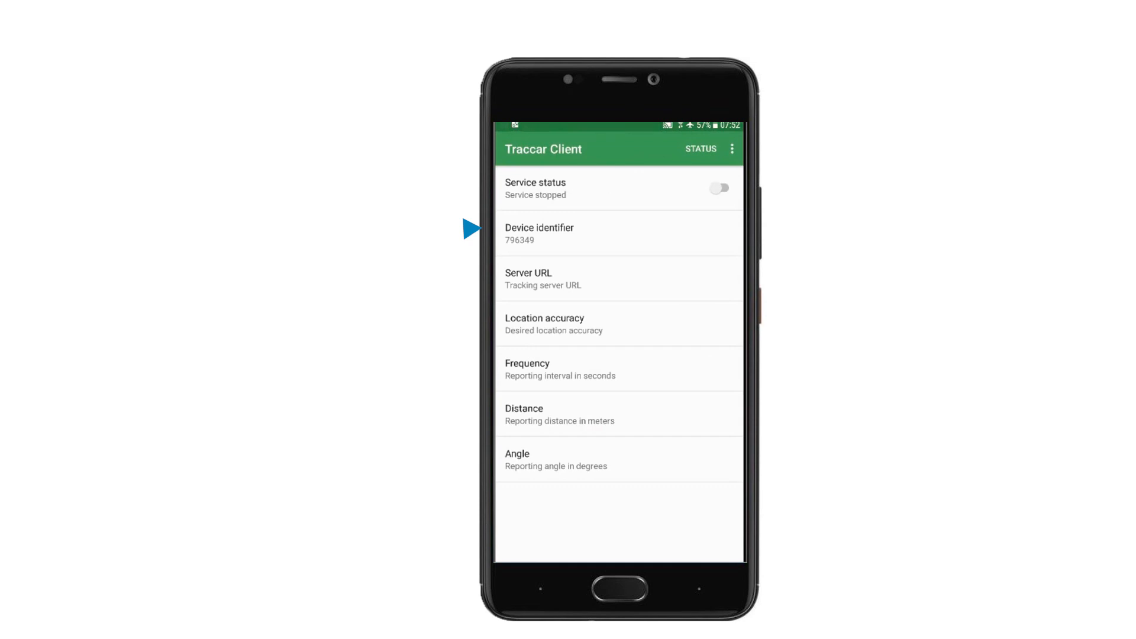
left_click(616, 278)
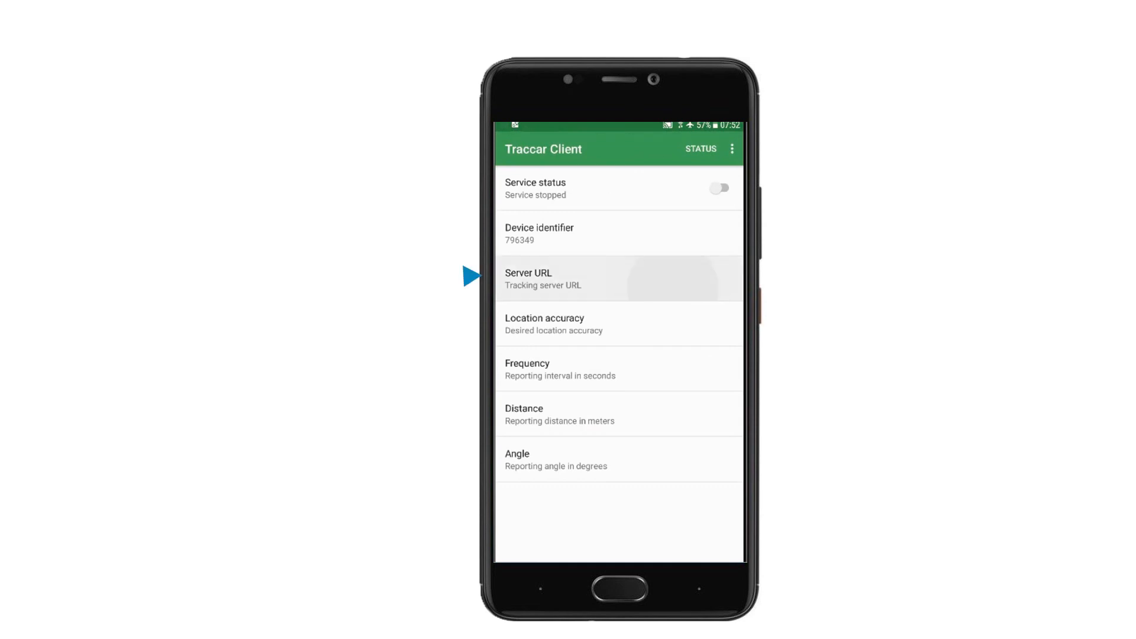
left_click(615, 278)
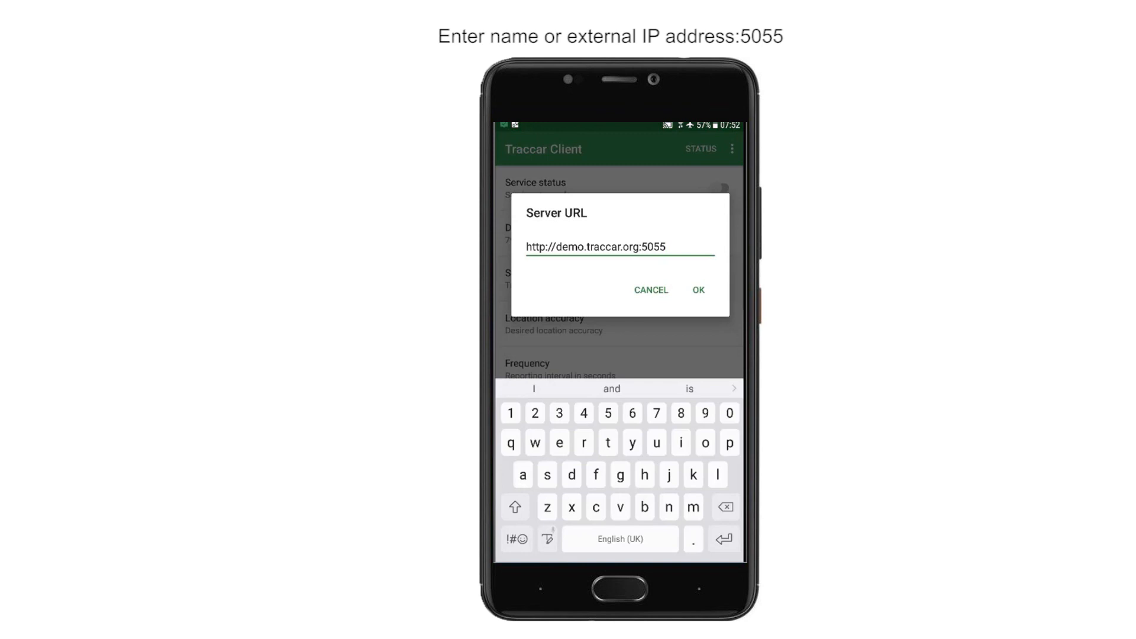
left_click(661, 246)
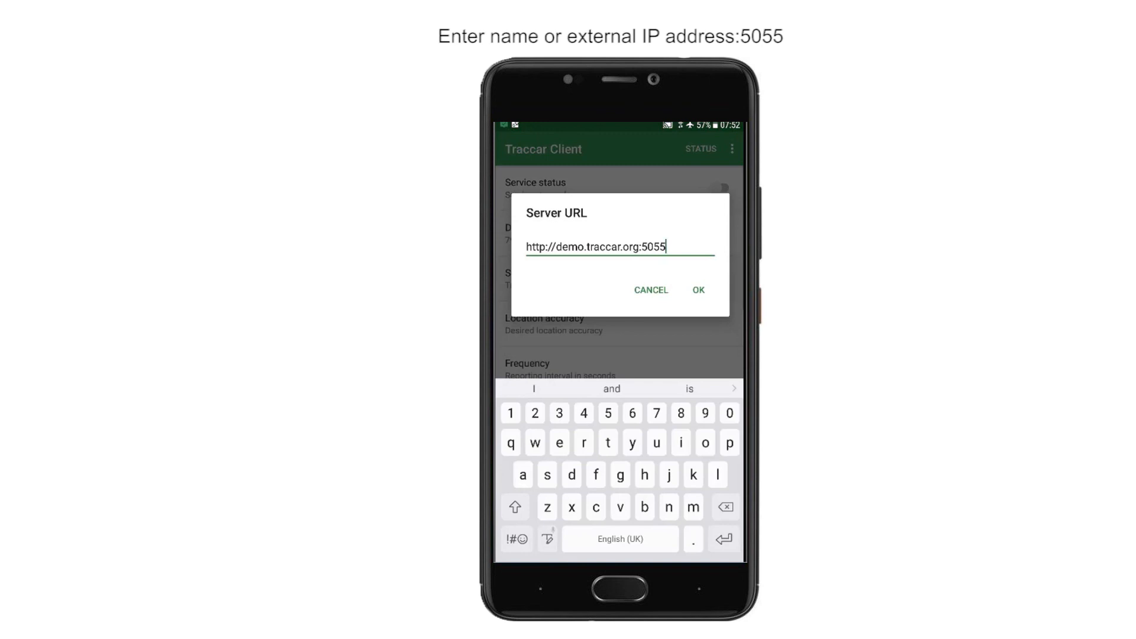
left_click(697, 290)
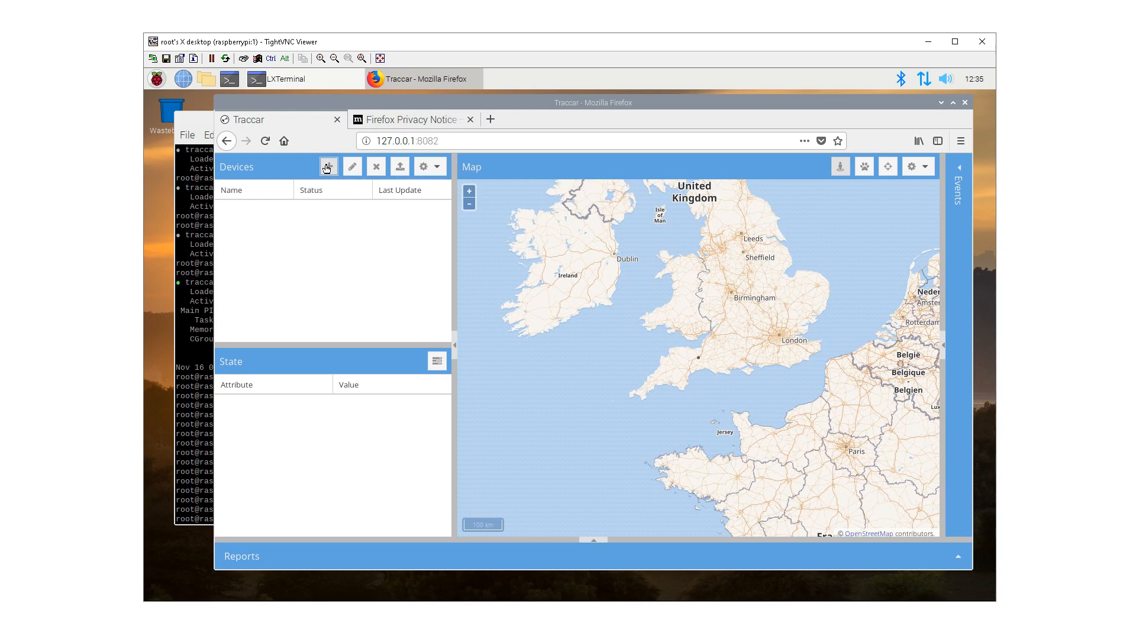
Step: Add device Julie with identifier 1995, then add a second device named Me
left_click(327, 165)
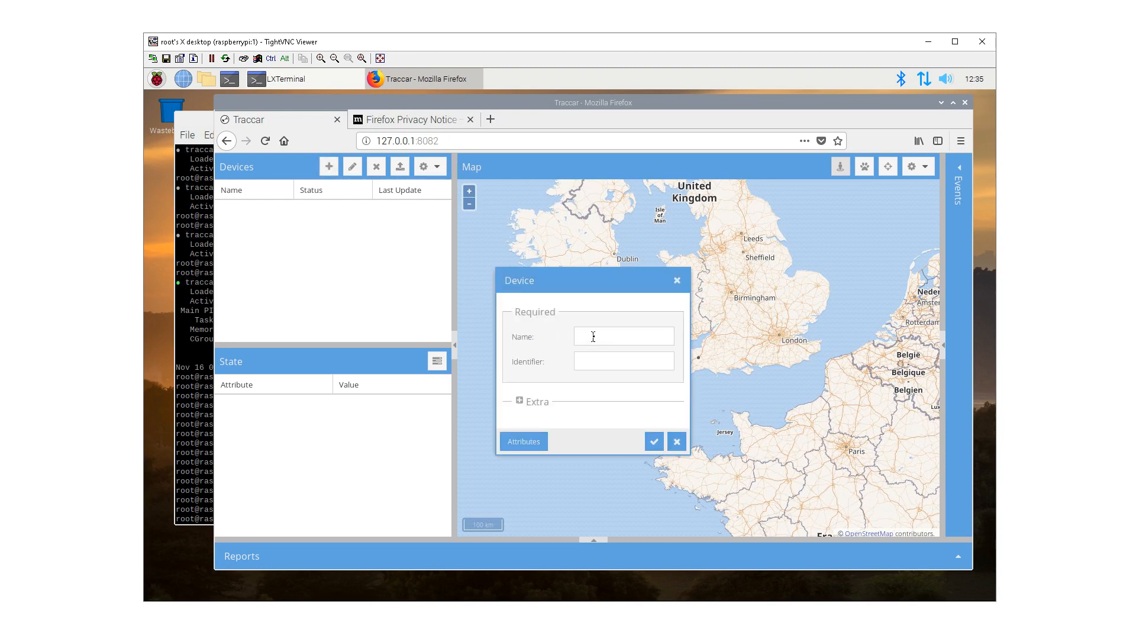
type("Julie")
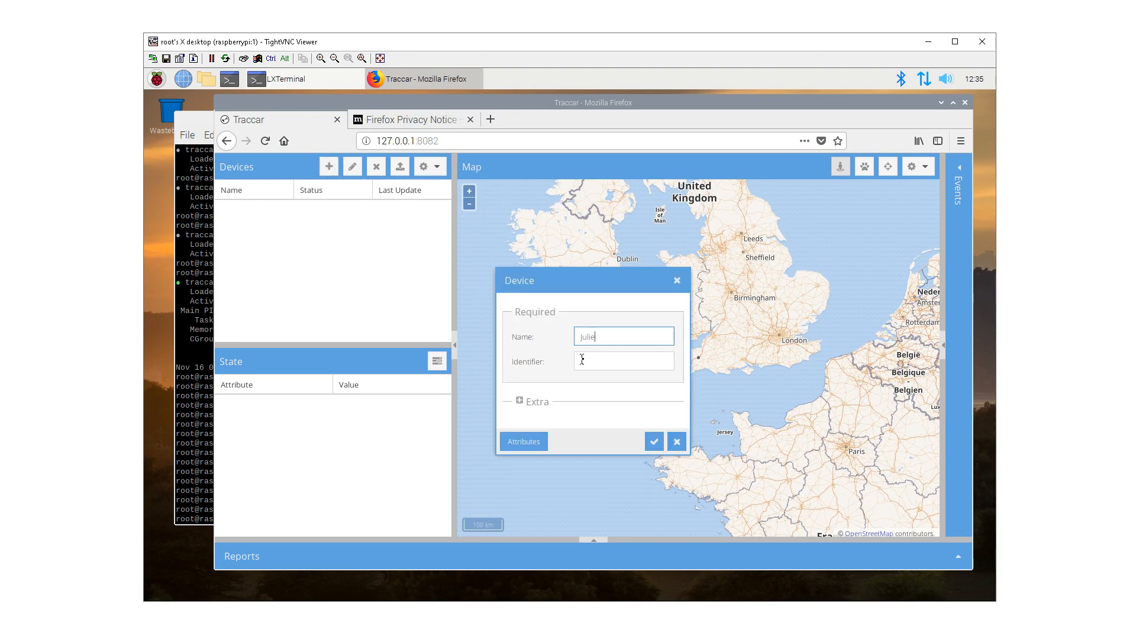
type("1995")
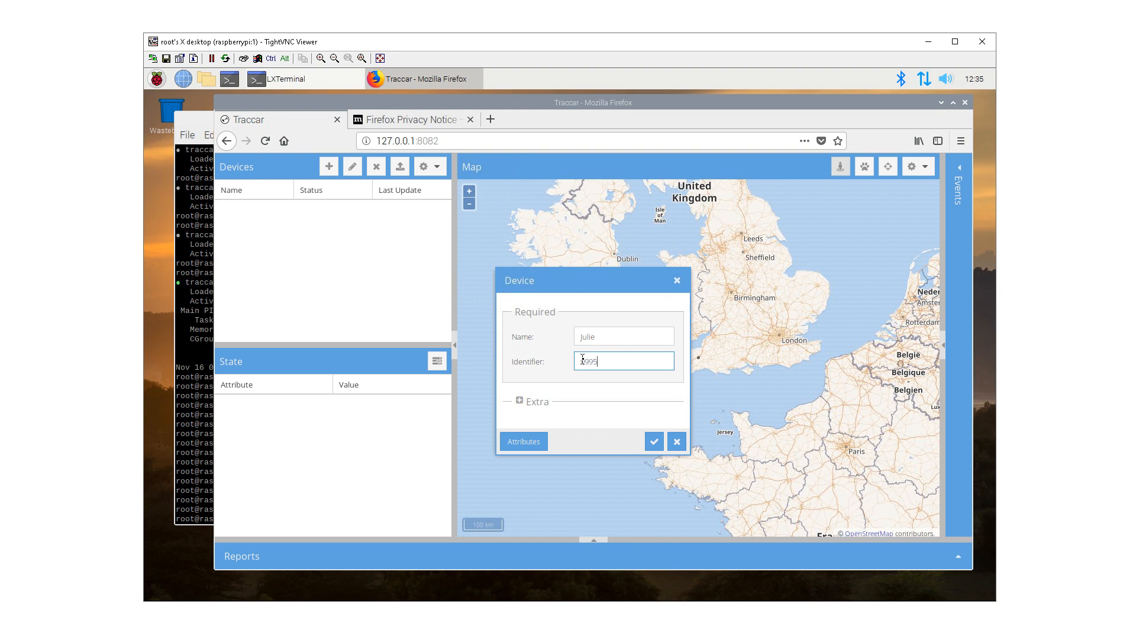
left_click(652, 441)
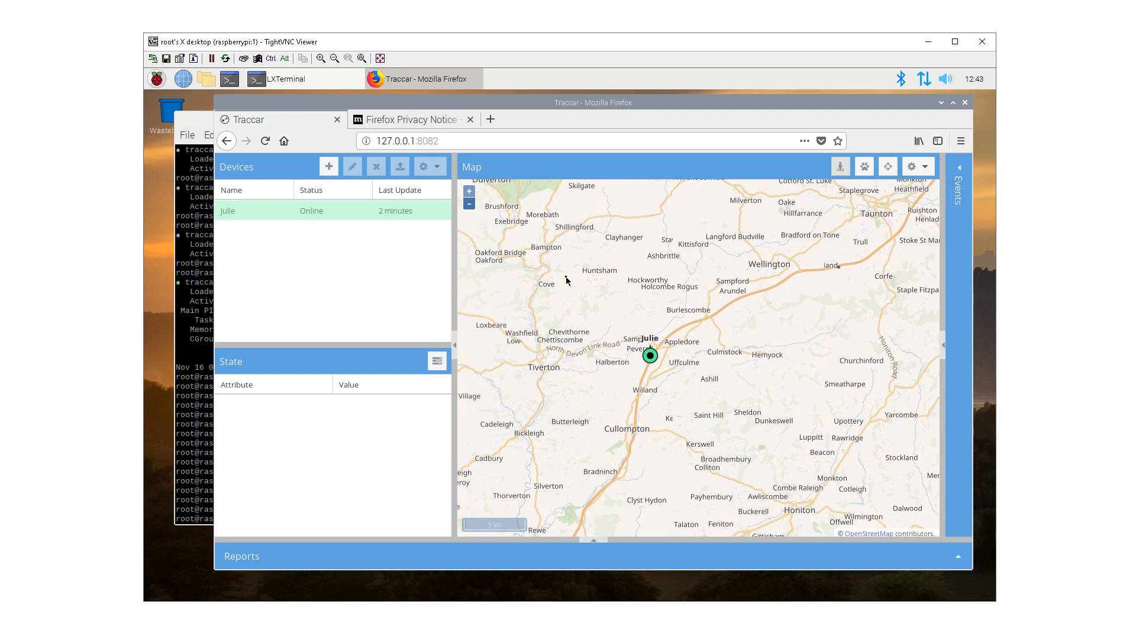
left_click(328, 166)
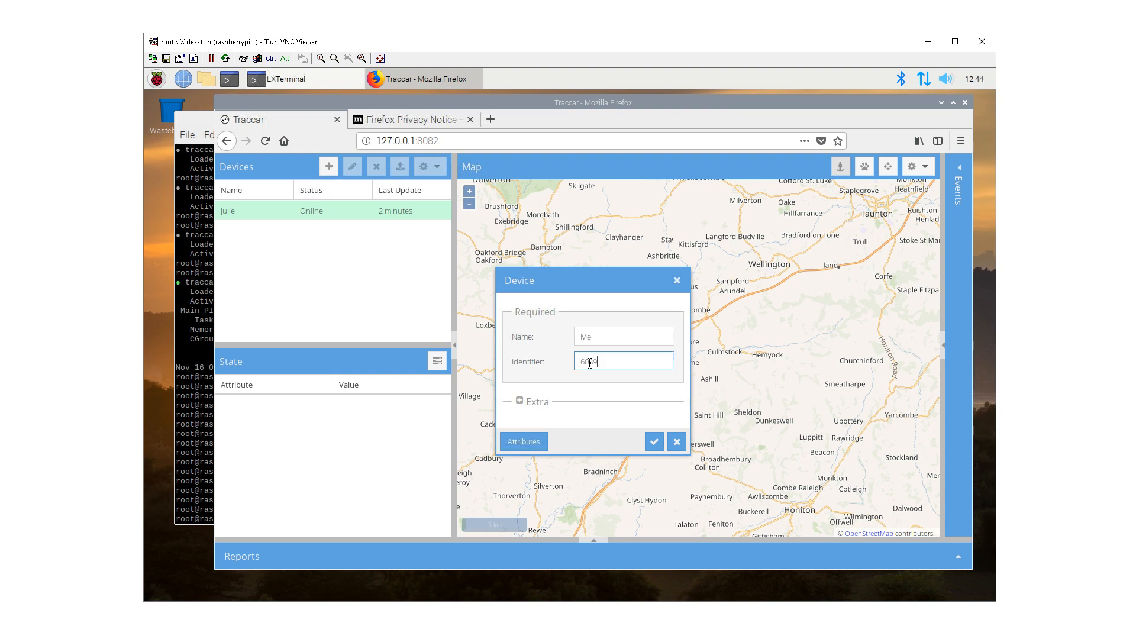
left_click(653, 442)
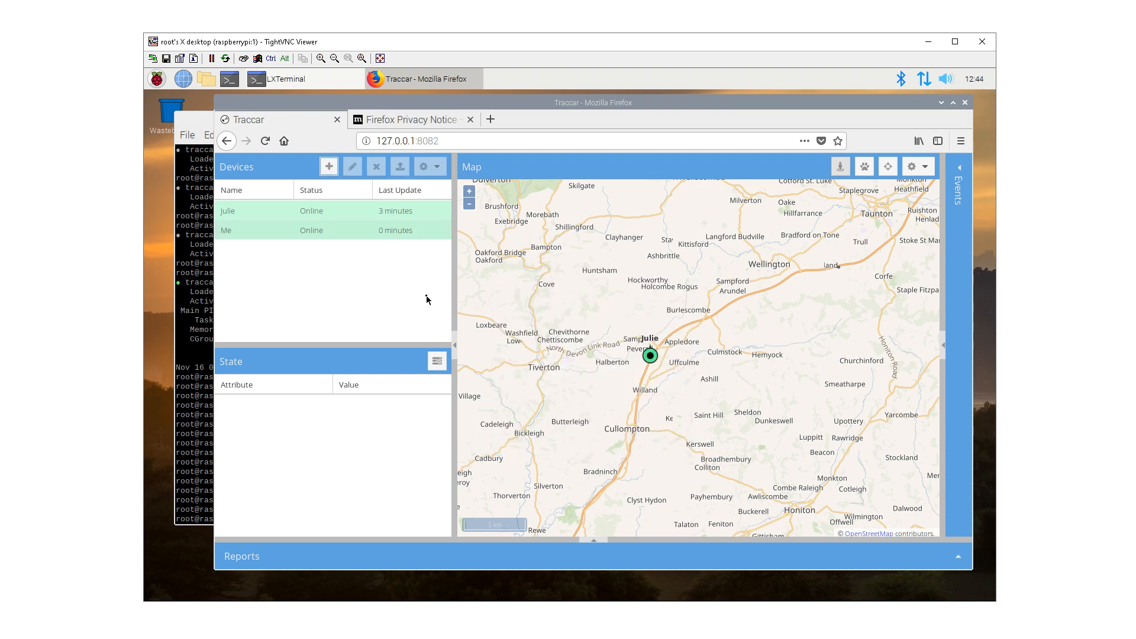